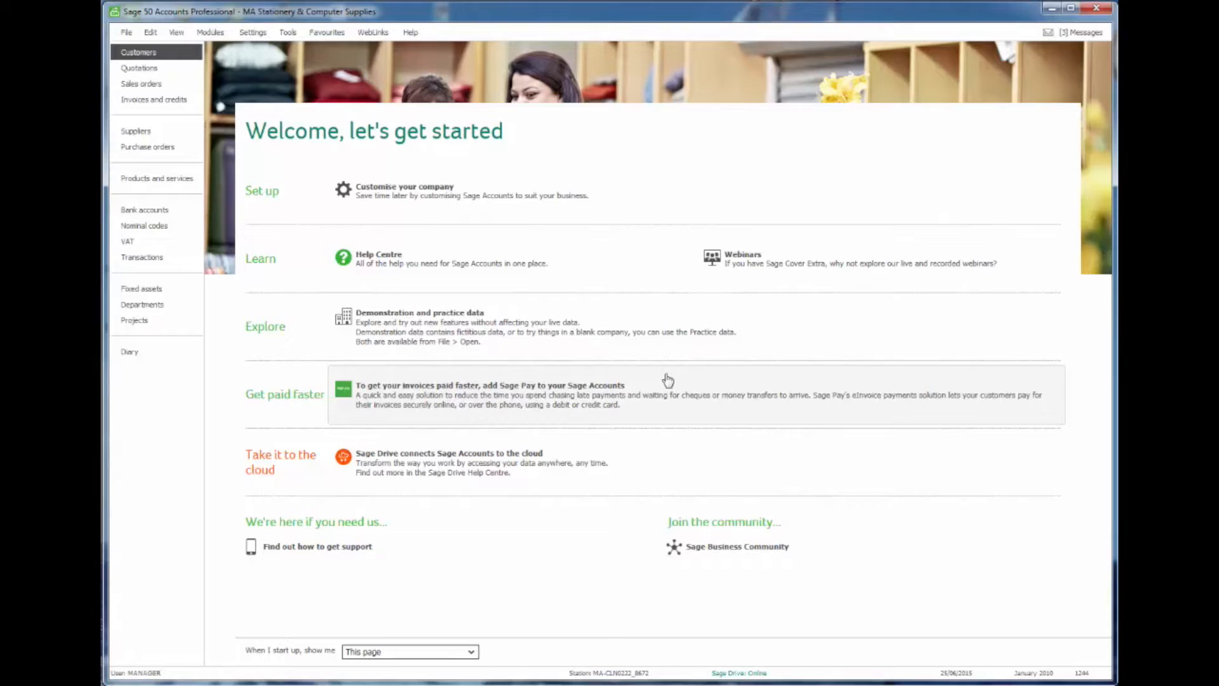
{"action": "mouse_move", "coordinate": [180, 329]}
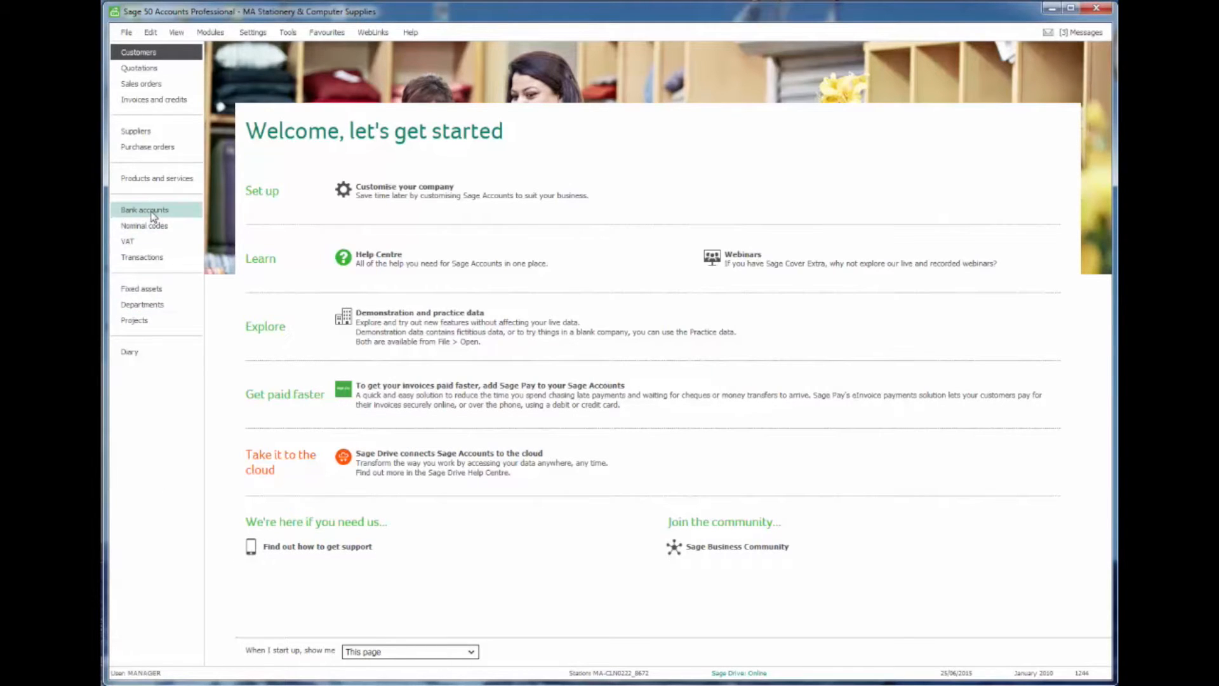
Select Bank Current Account 1200 in the bank accounts list and start its reconciliation
{"action": "left_click", "coordinate": [144, 208]}
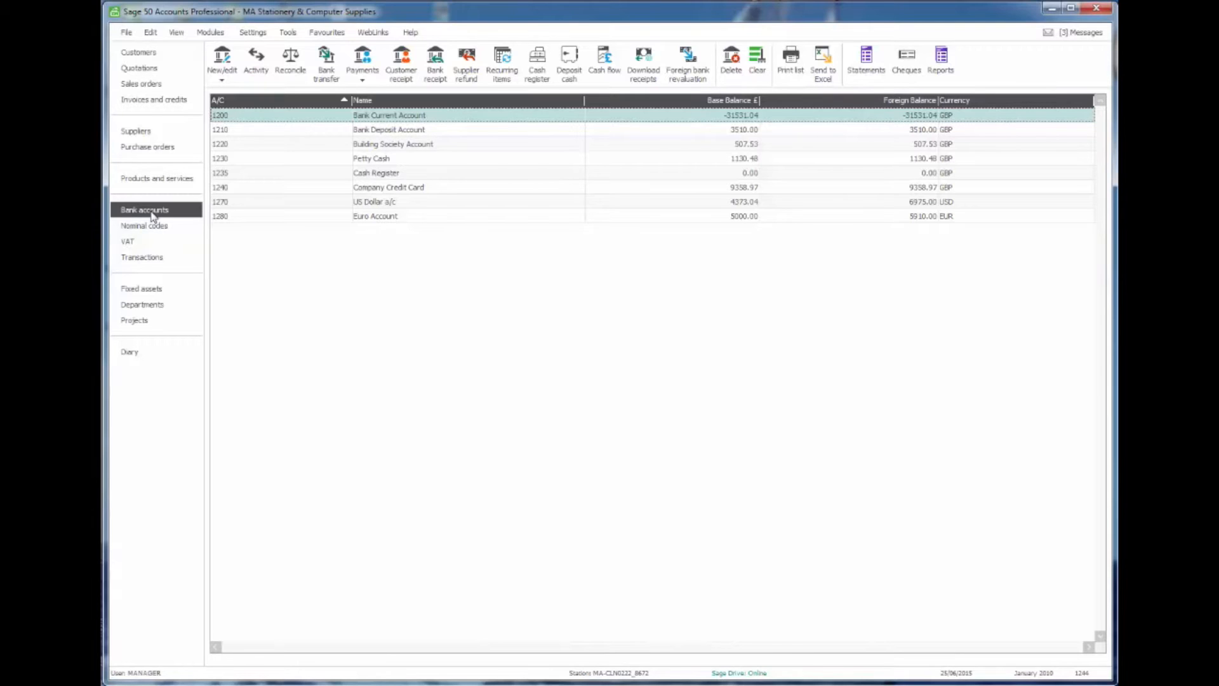
{"action": "mouse_move", "coordinate": [338, 309]}
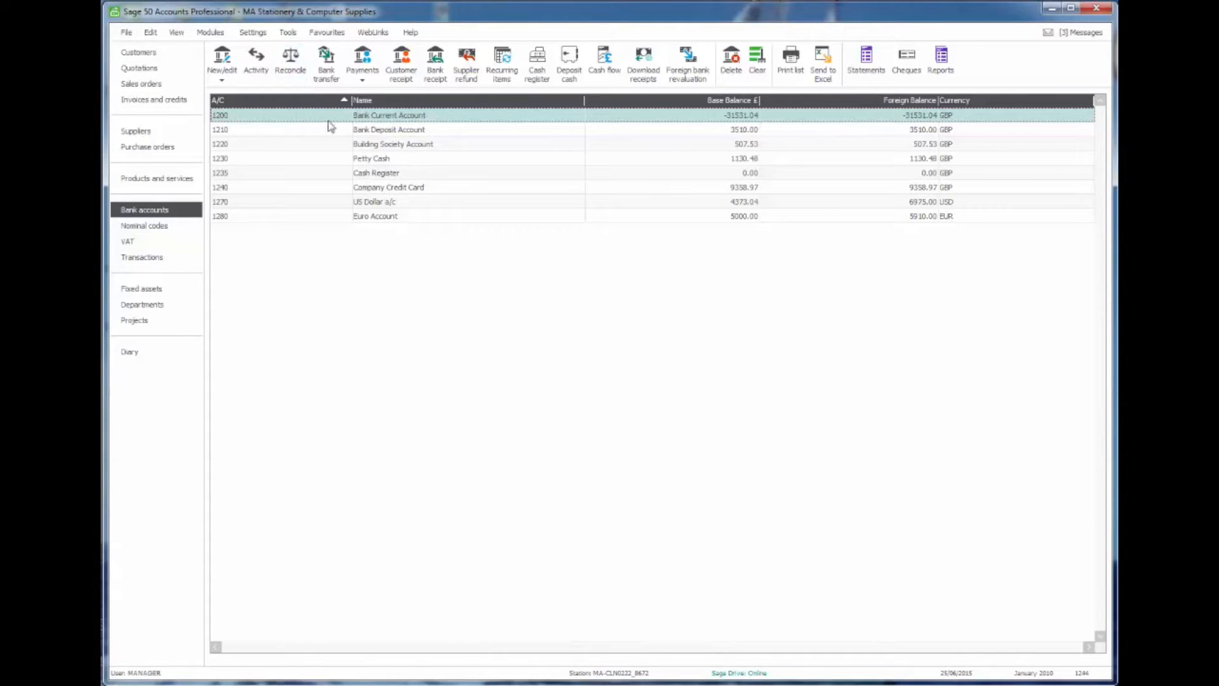
{"action": "mouse_move", "coordinate": [383, 219]}
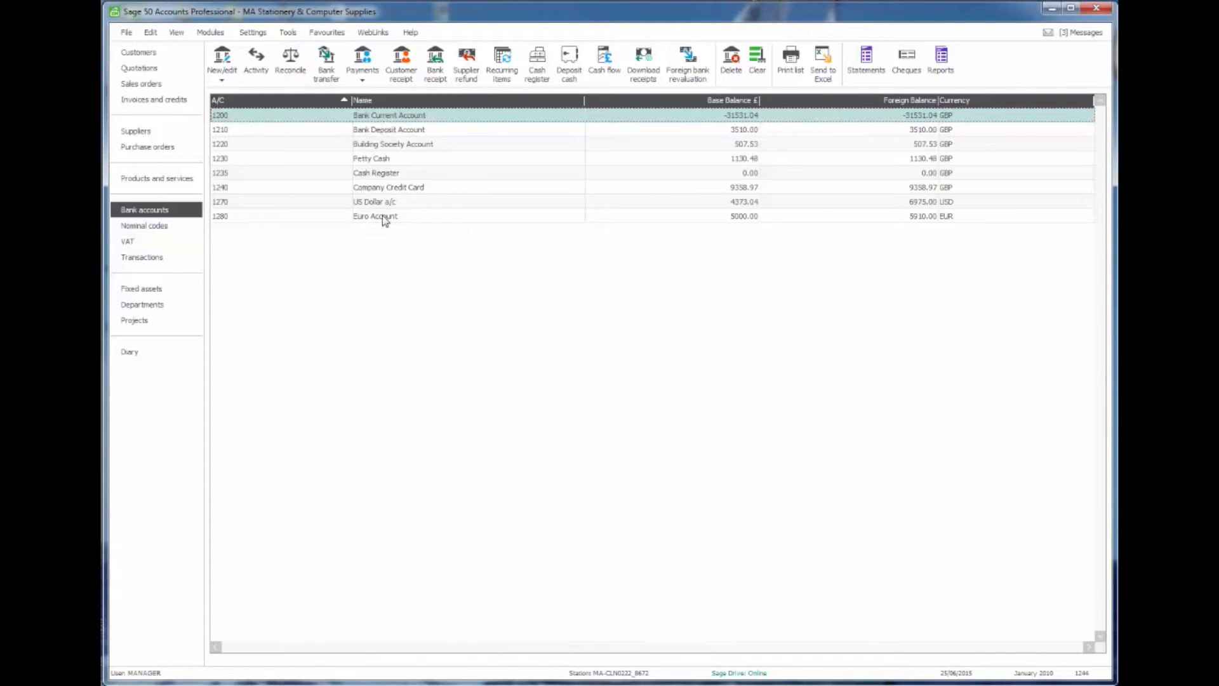
{"action": "left_click", "coordinate": [290, 60]}
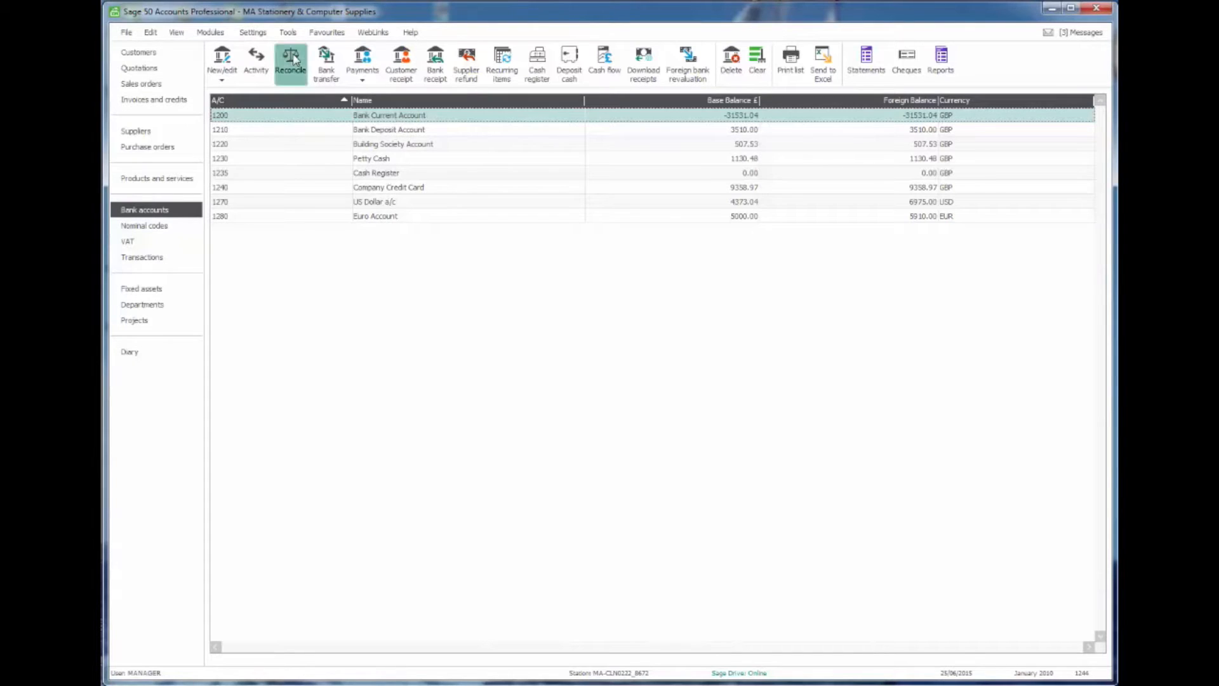
Enter statement ending balance -19821.38 dated 17/10/2009 in the Statement Summary and confirm it
{"action": "left_click", "coordinate": [289, 60]}
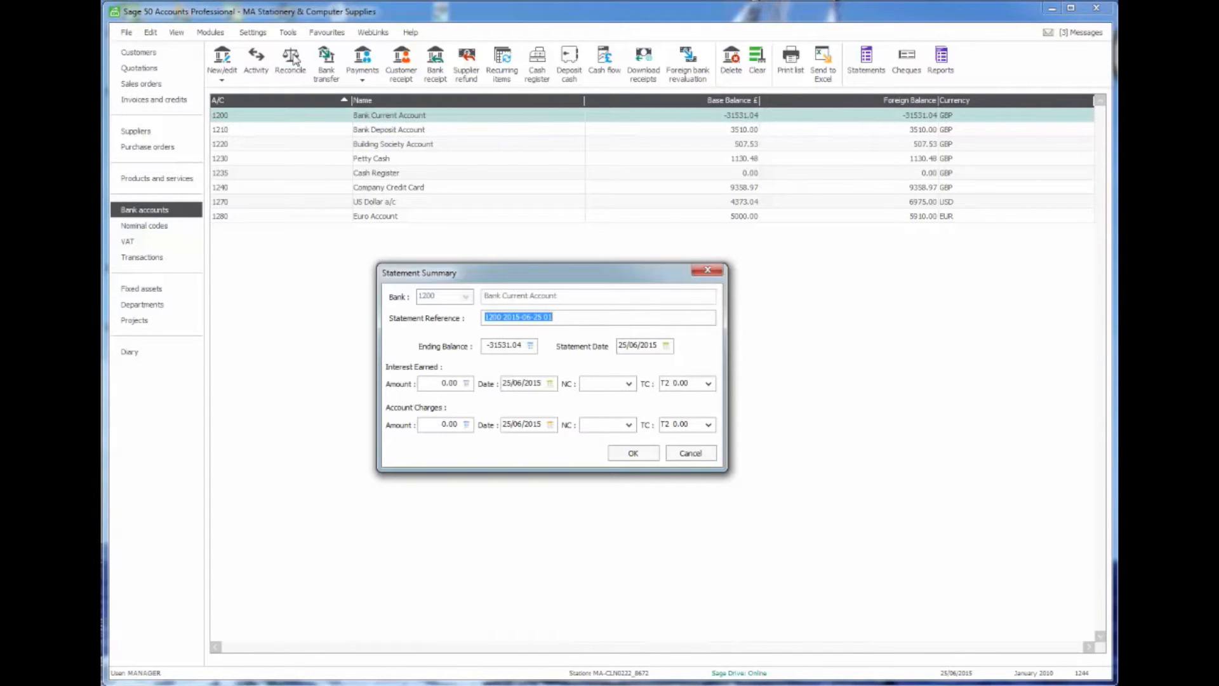
{"action": "mouse_move", "coordinate": [480, 277]}
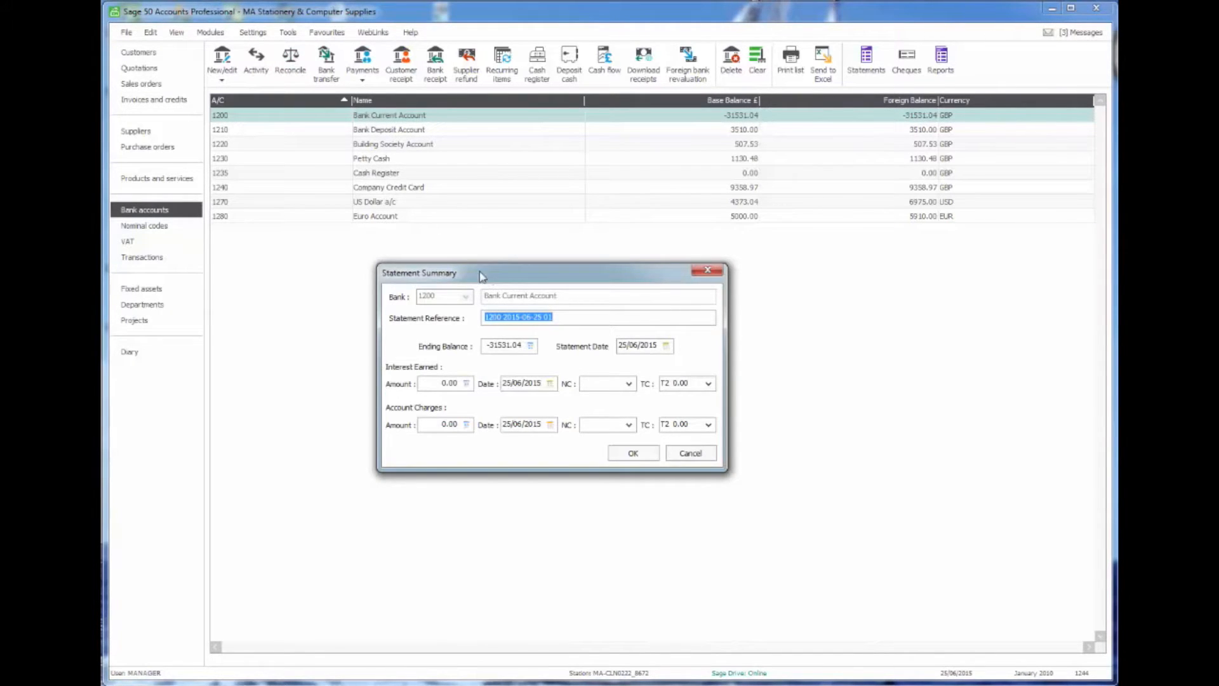
{"action": "left_click_drag", "start_coordinate": [480, 272], "coordinate": [416, 260]}
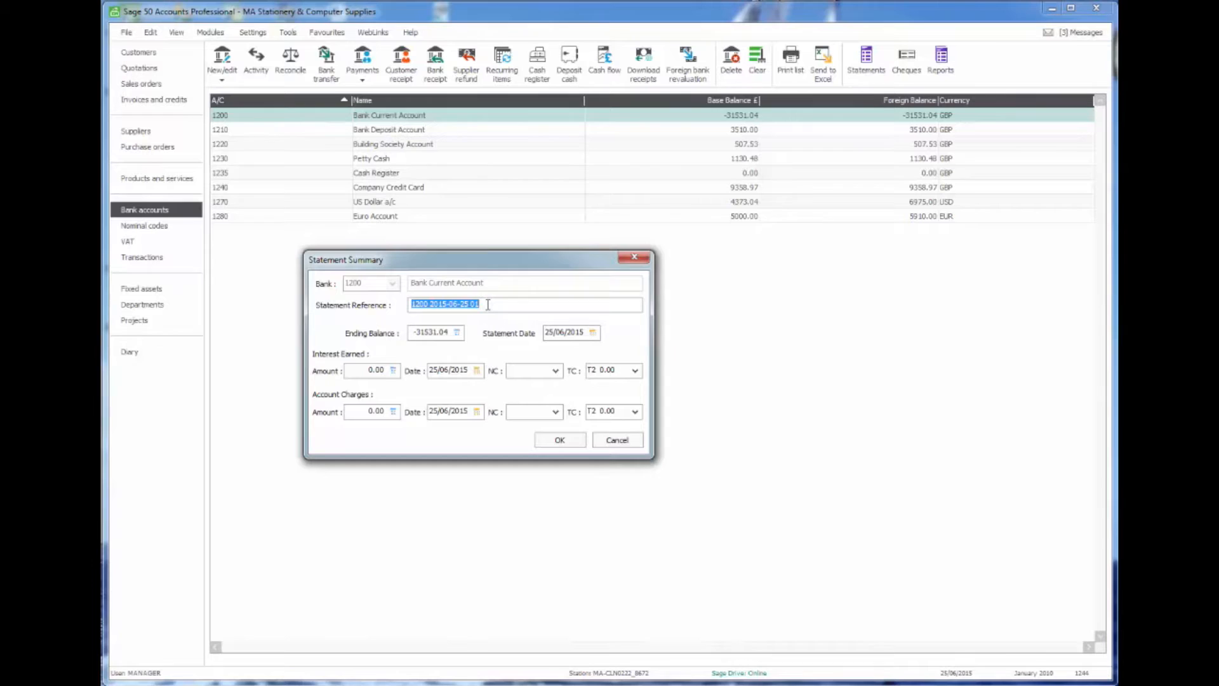
{"action": "left_click", "coordinate": [432, 333]}
{"action": "type", "text": "-"}
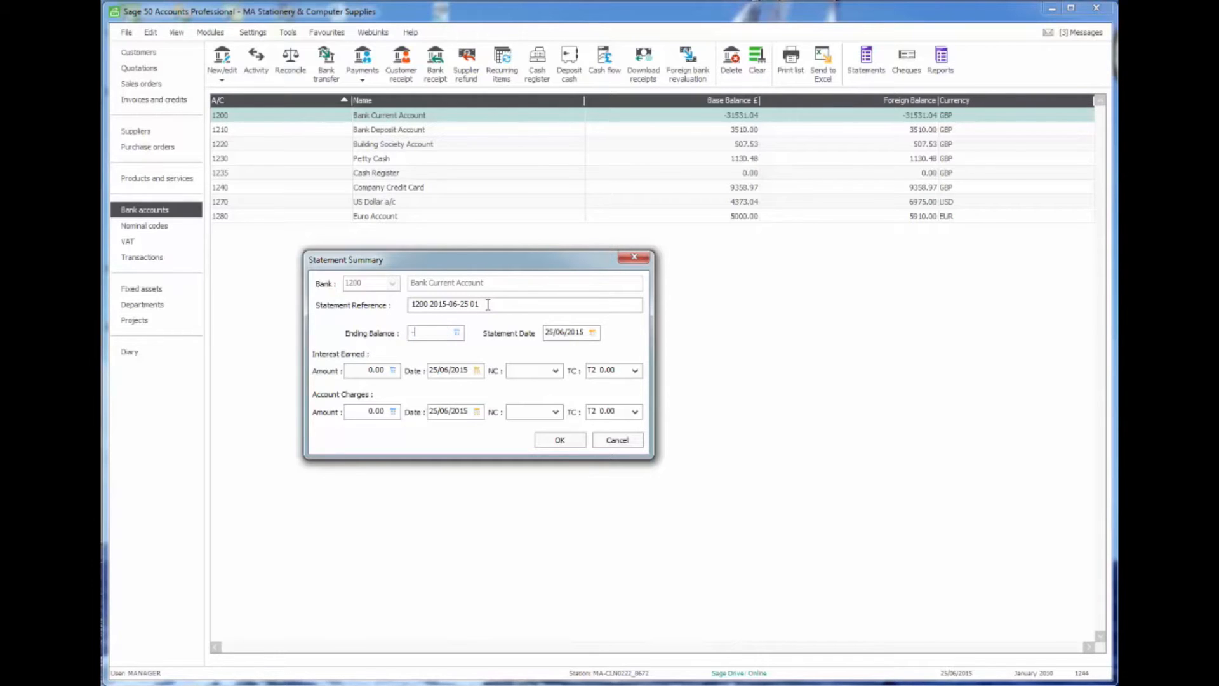
{"action": "type", "text": "19821.38"}
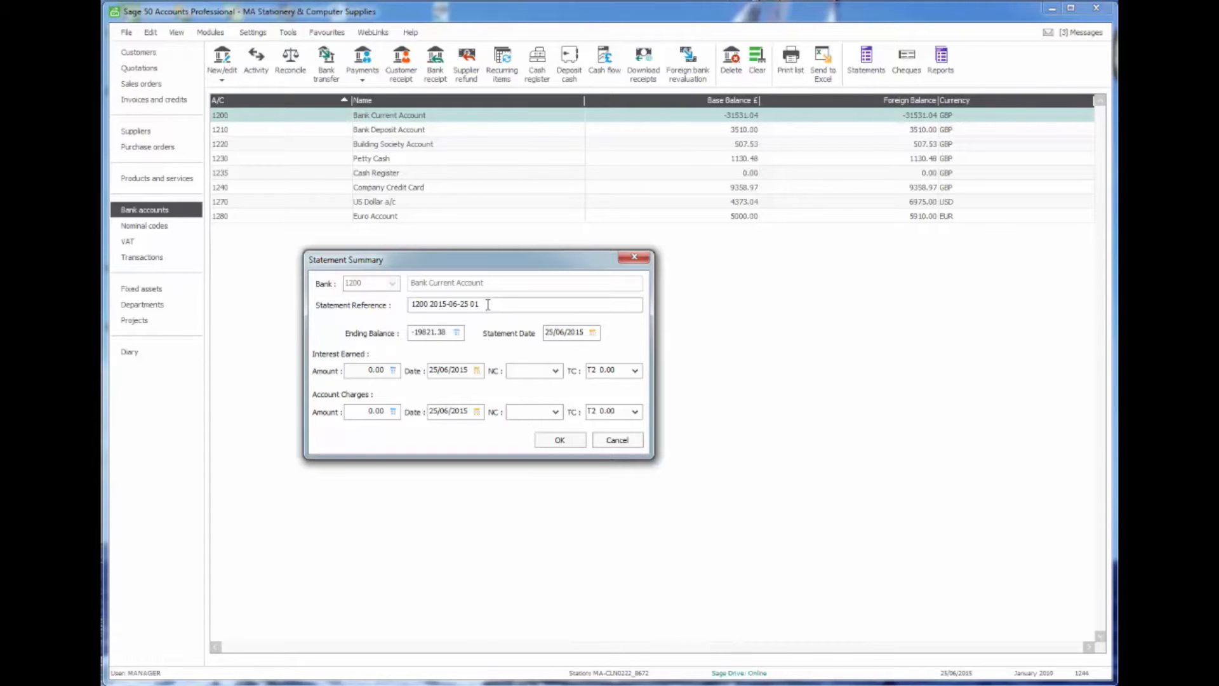
{"action": "left_click", "coordinate": [567, 333]}
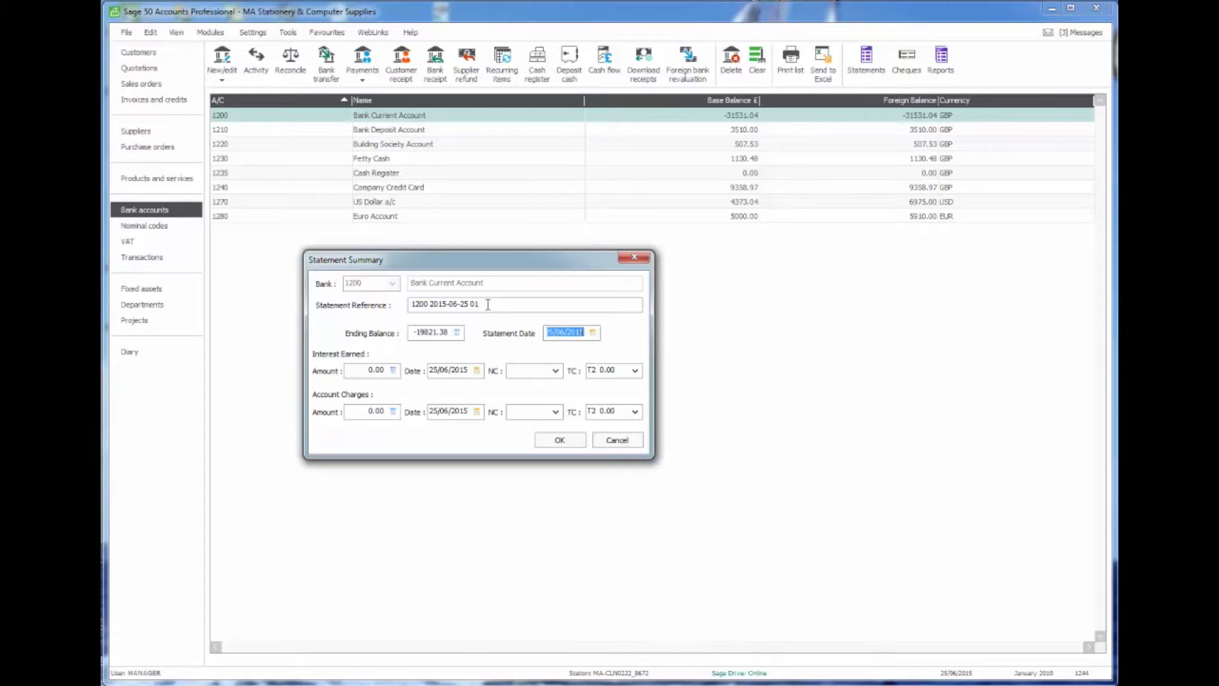
{"action": "type", "text": "17/10/"}
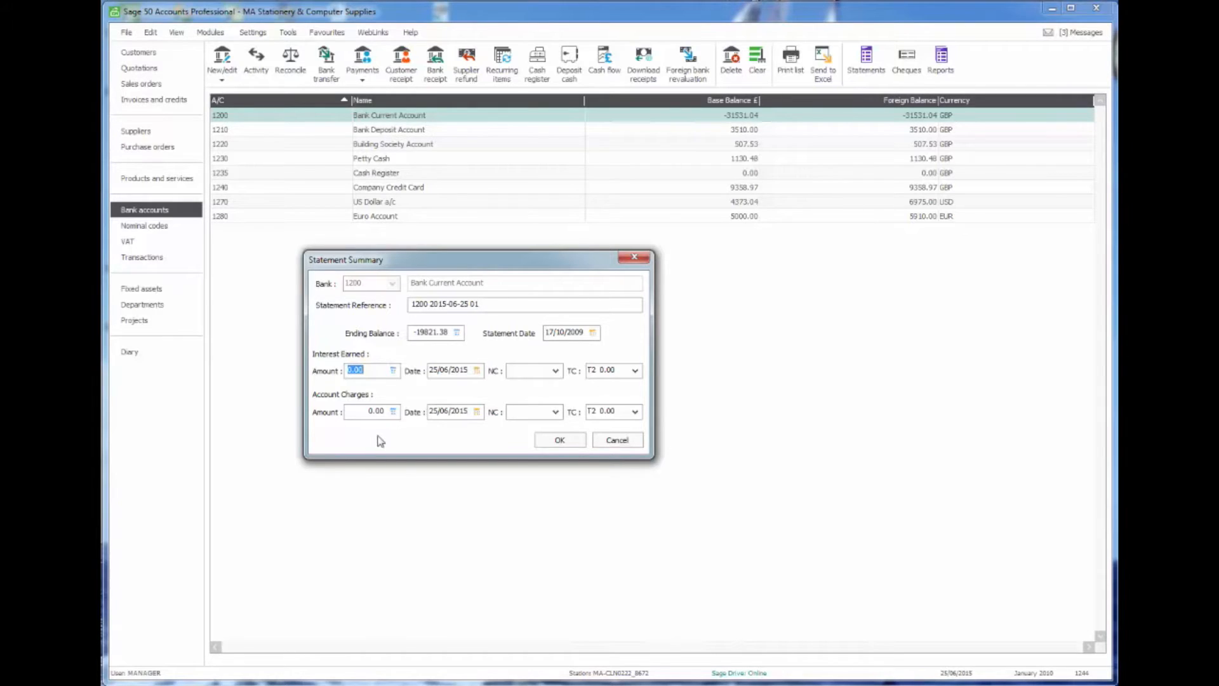
{"action": "mouse_move", "coordinate": [384, 441]}
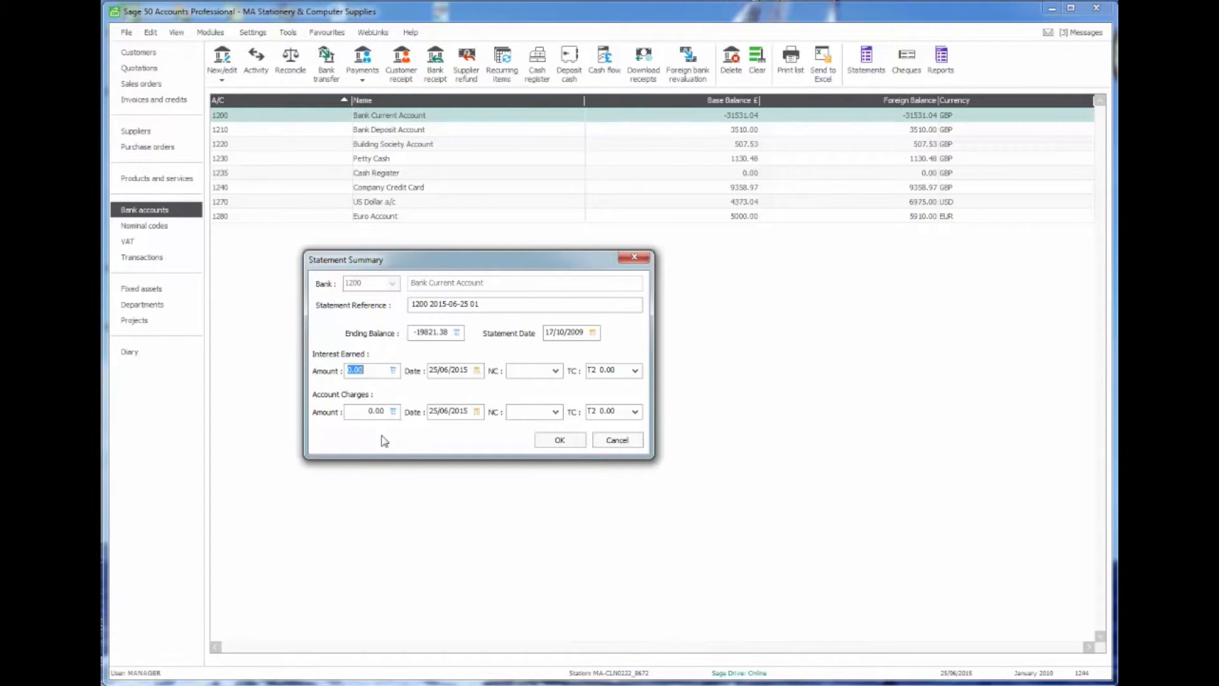
{"action": "mouse_move", "coordinate": [505, 442]}
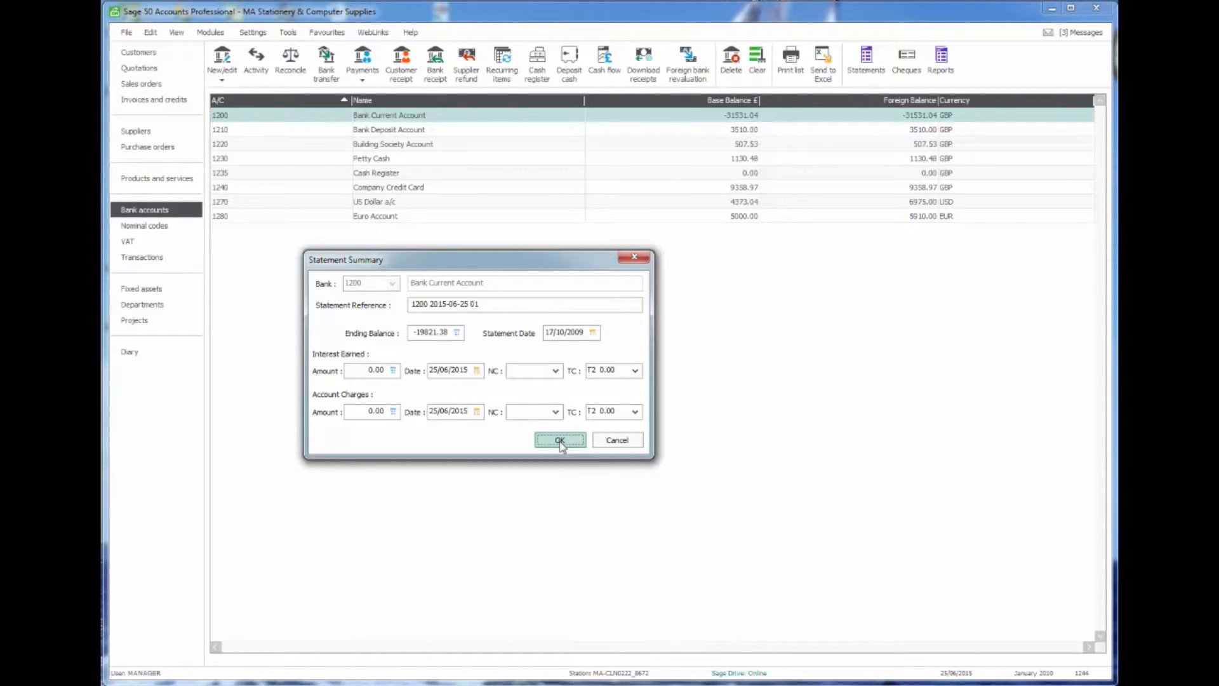
{"action": "left_click", "coordinate": [559, 439]}
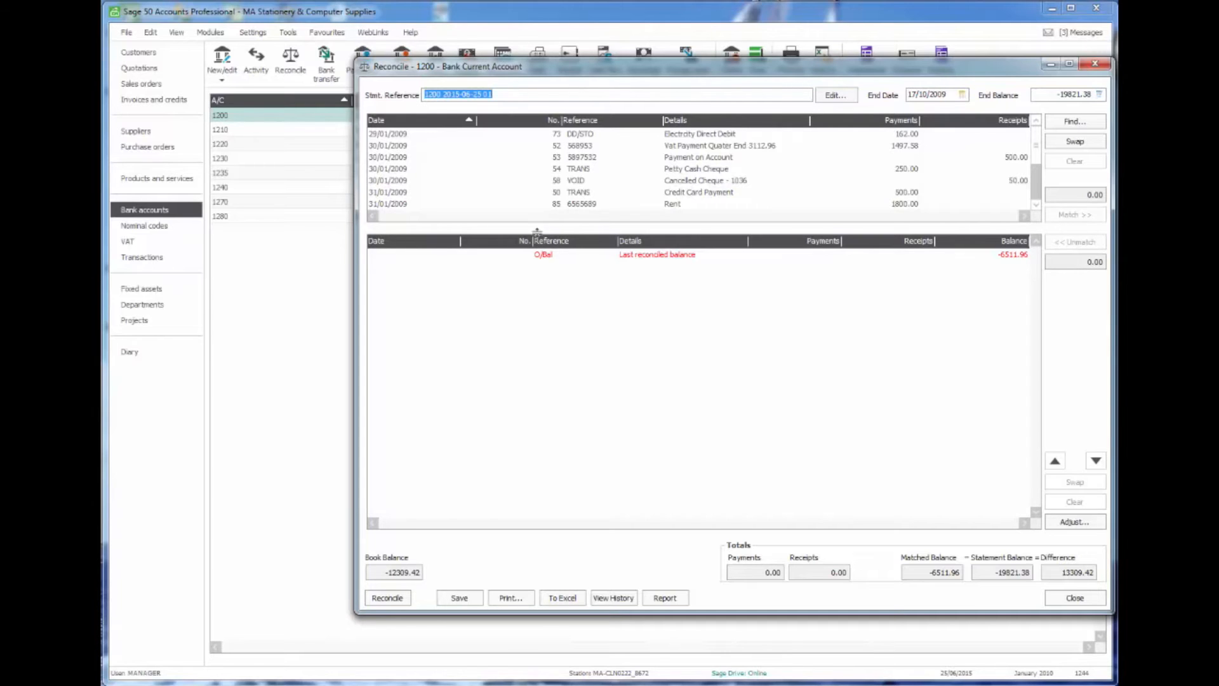
{"action": "mouse_move", "coordinate": [537, 230]}
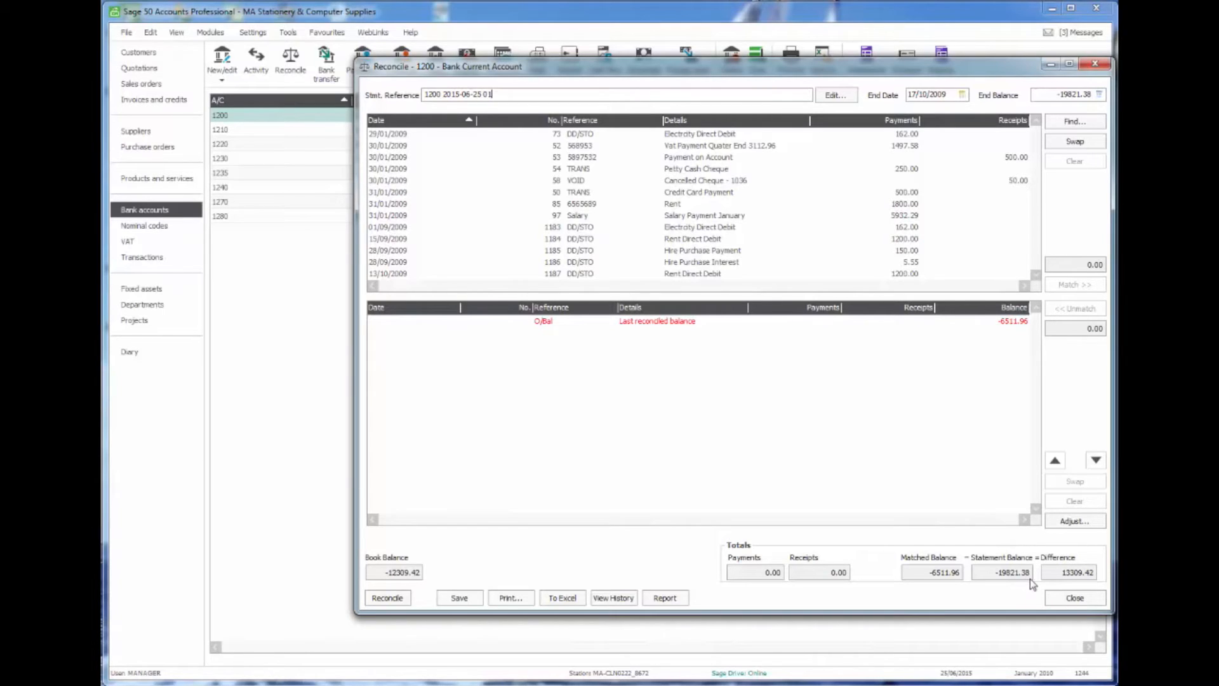
{"action": "mouse_move", "coordinate": [1052, 583]}
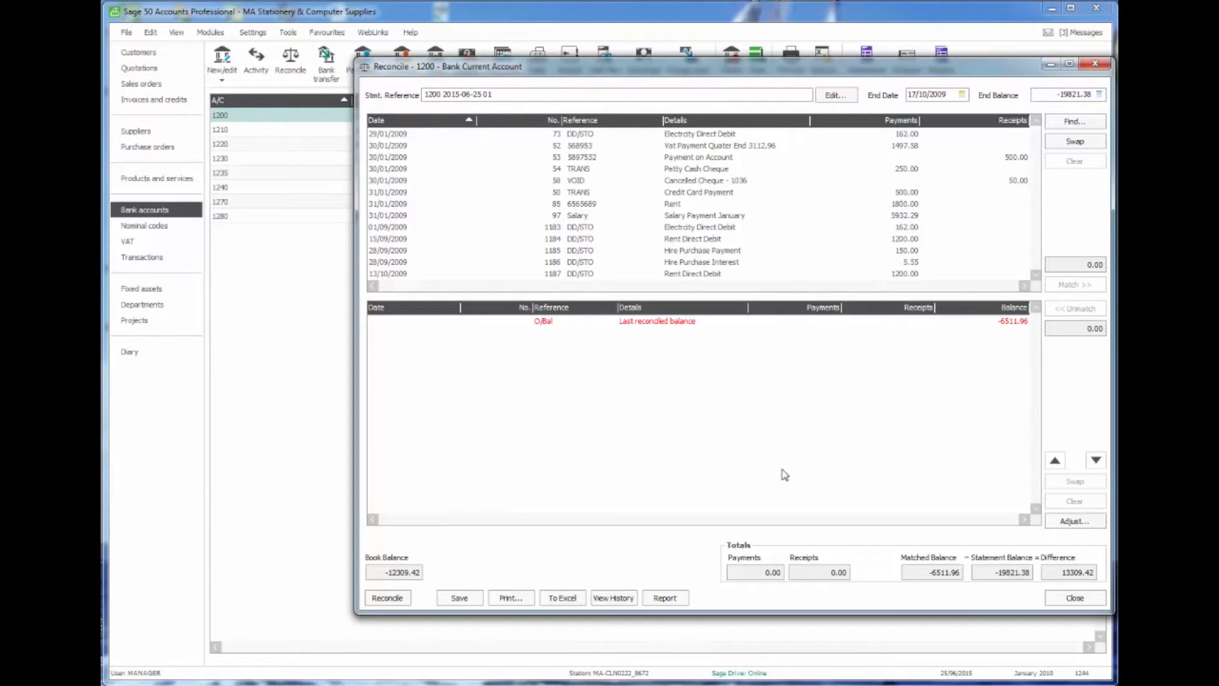
{"action": "mouse_move", "coordinate": [790, 370]}
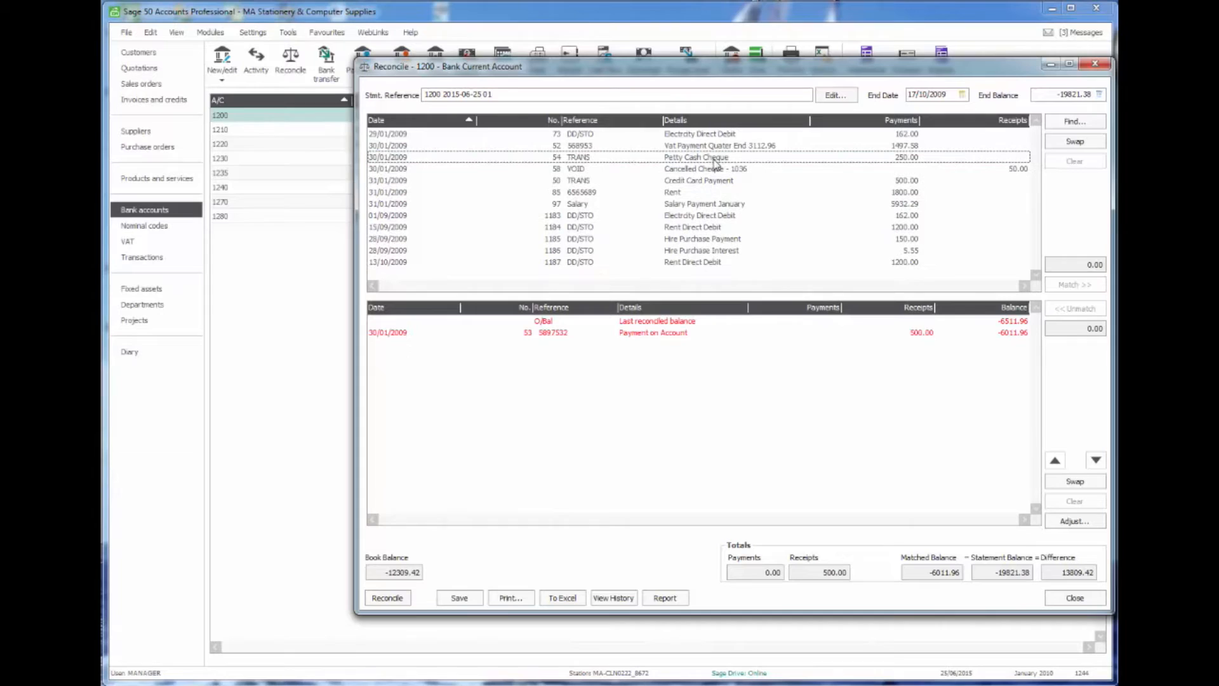
Match the salary and rent direct debit lines, then swap all remaining transactions into the matched list
{"action": "double_click", "coordinate": [704, 203]}
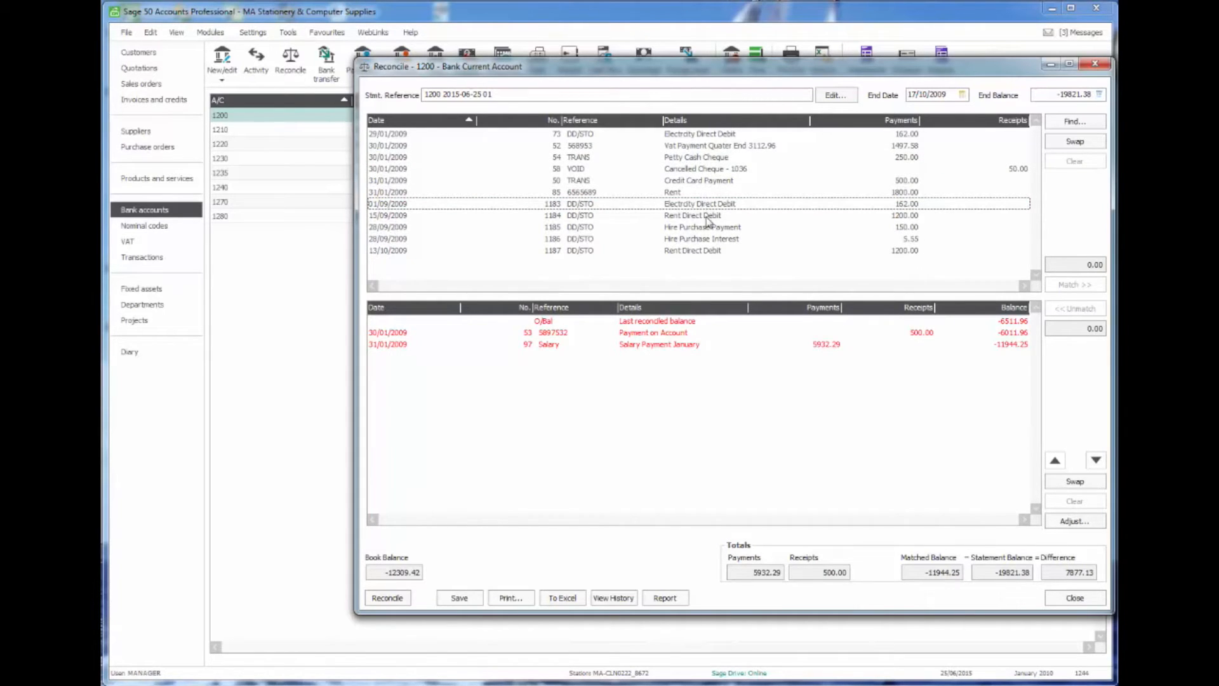
{"action": "double_click", "coordinate": [694, 215]}
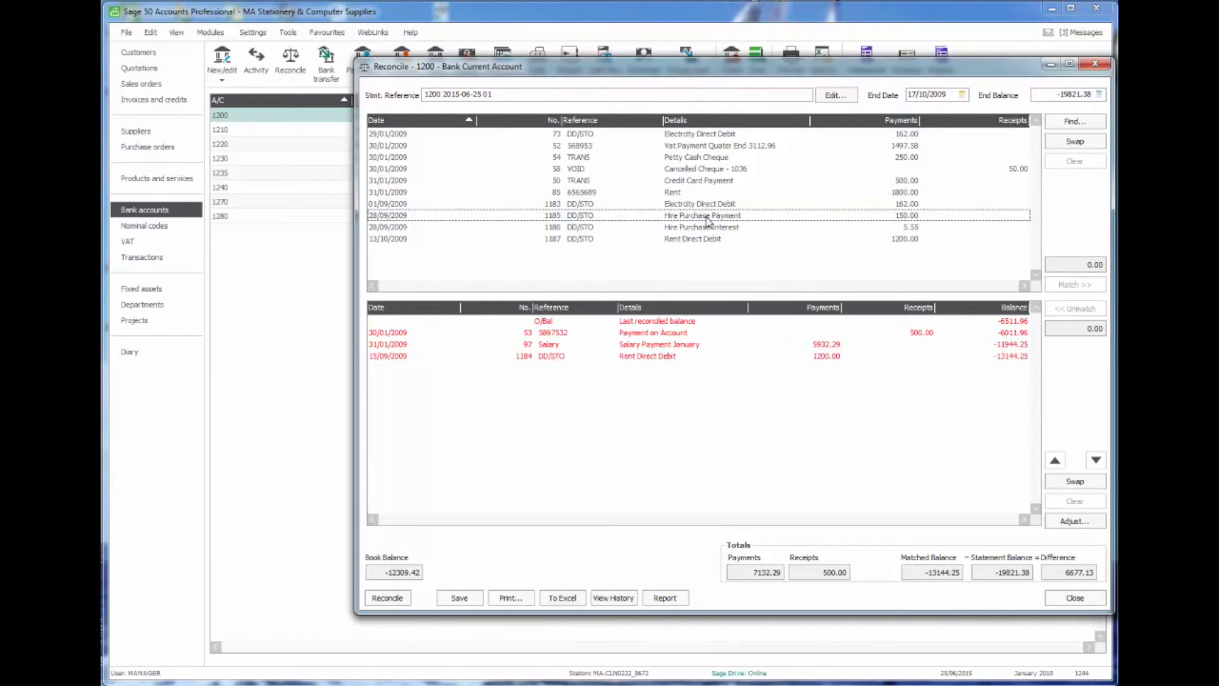
{"action": "mouse_move", "coordinate": [751, 235]}
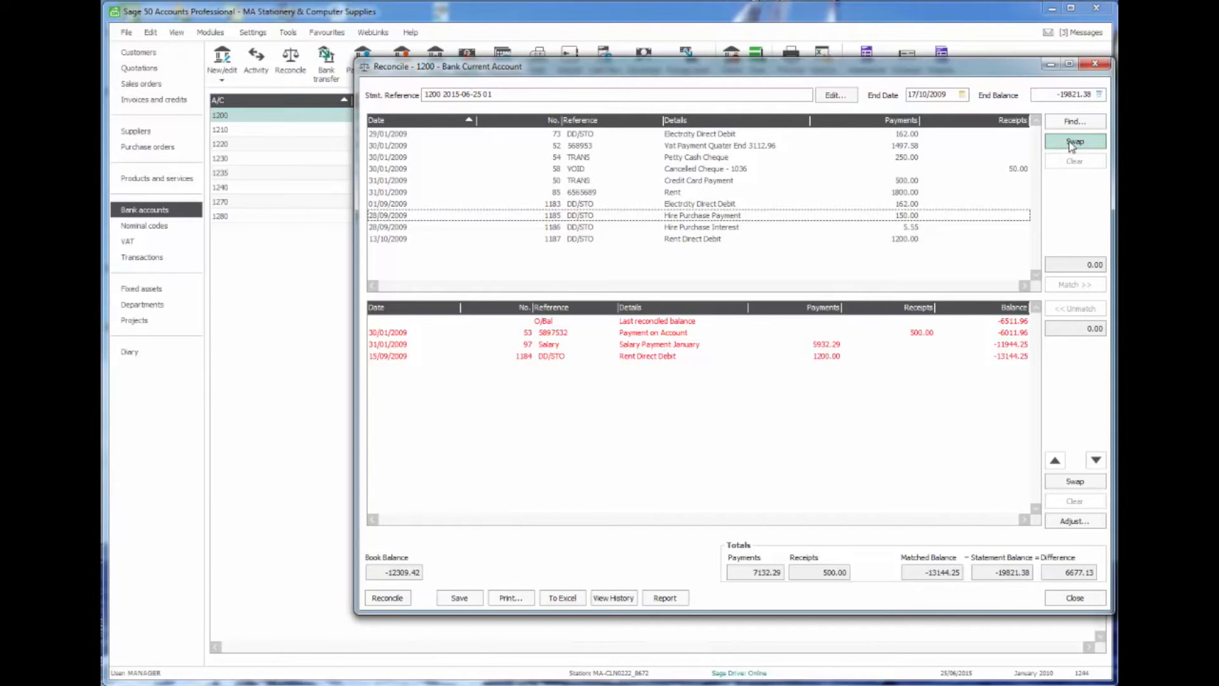
{"action": "left_click", "coordinate": [1075, 141]}
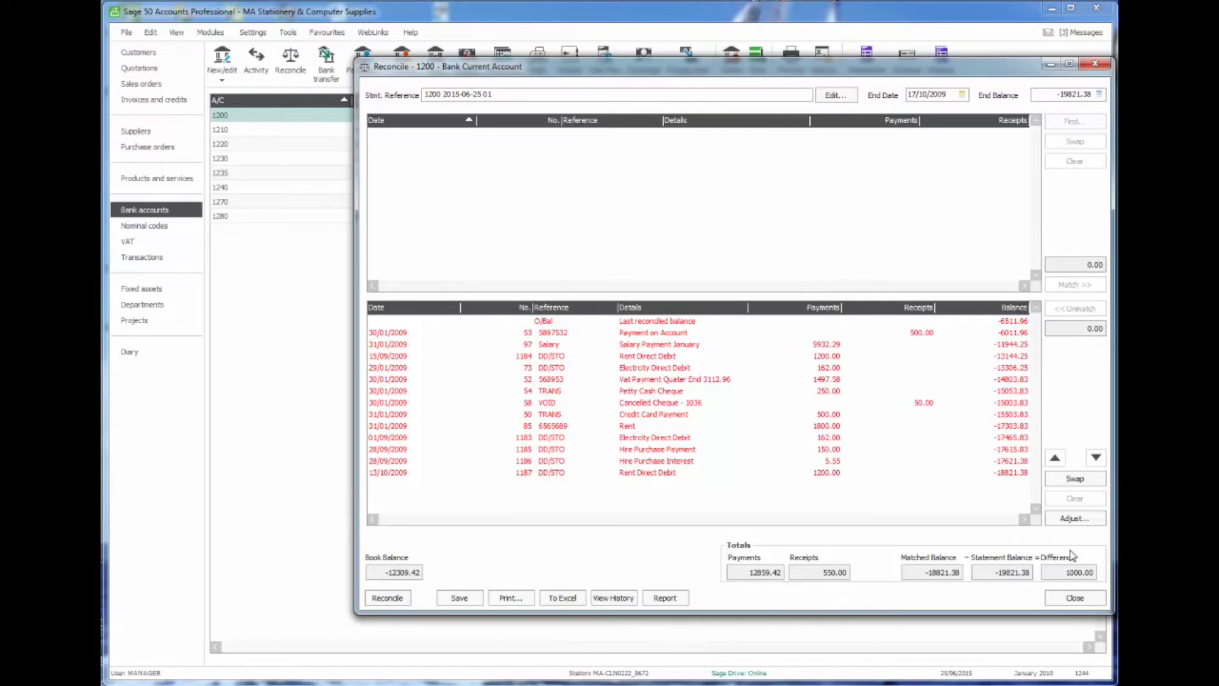
{"action": "mouse_move", "coordinate": [805, 500]}
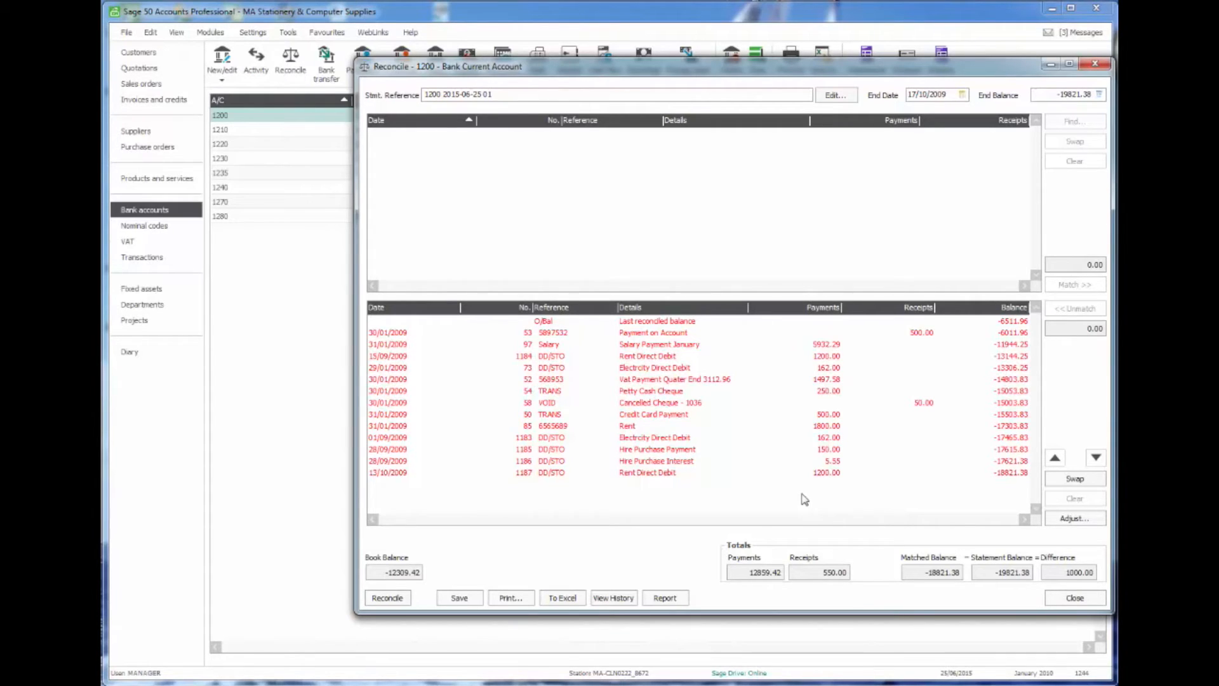
{"action": "mouse_move", "coordinate": [937, 501]}
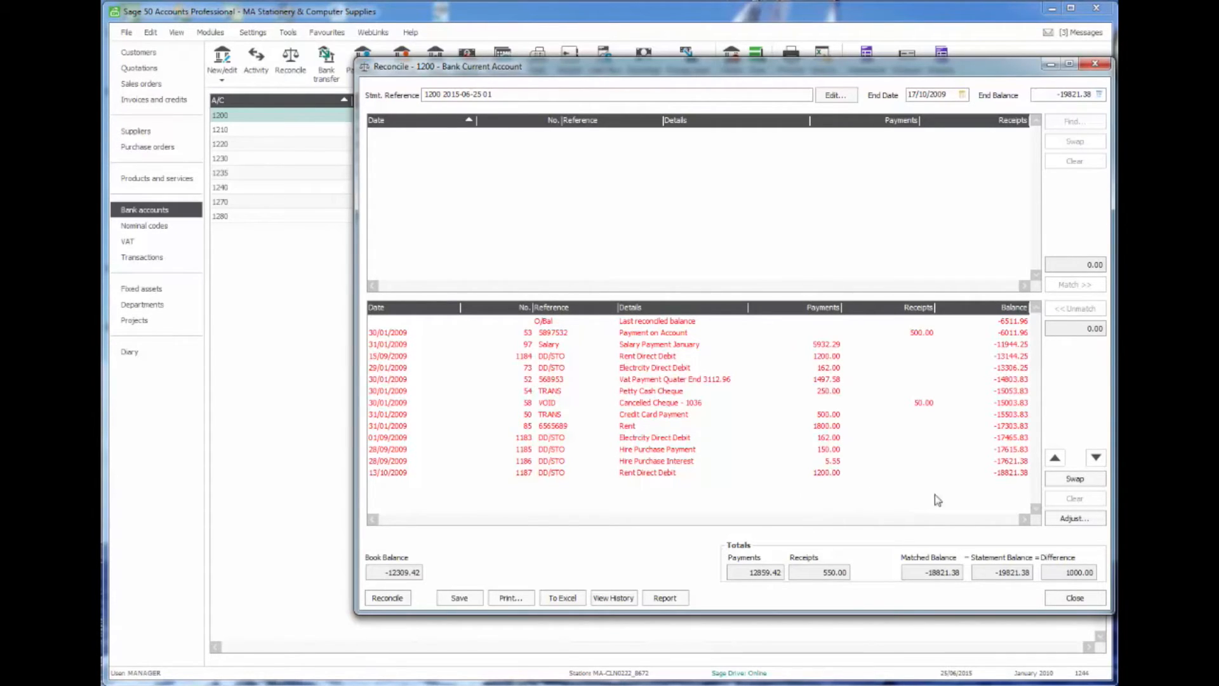
Add a 1000.00 Drawings bank payment as the adjustment, bringing the reconciliation difference to 0.00
{"action": "left_click", "coordinate": [1075, 518]}
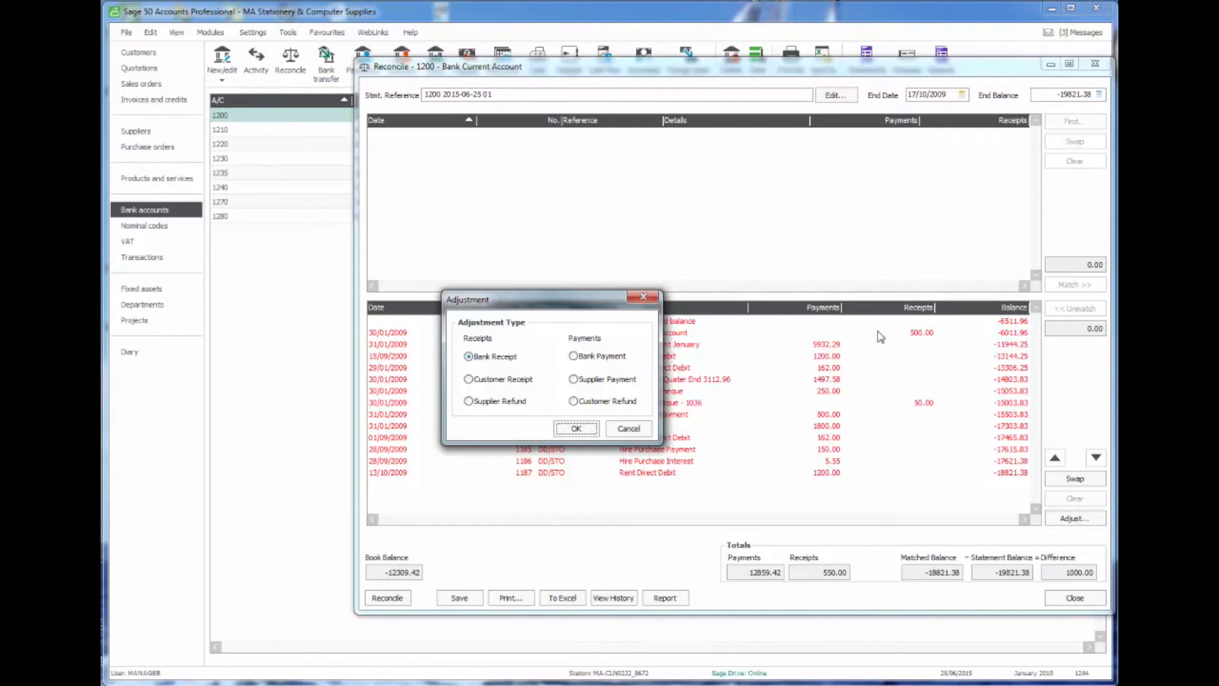
{"action": "left_click", "coordinate": [572, 356]}
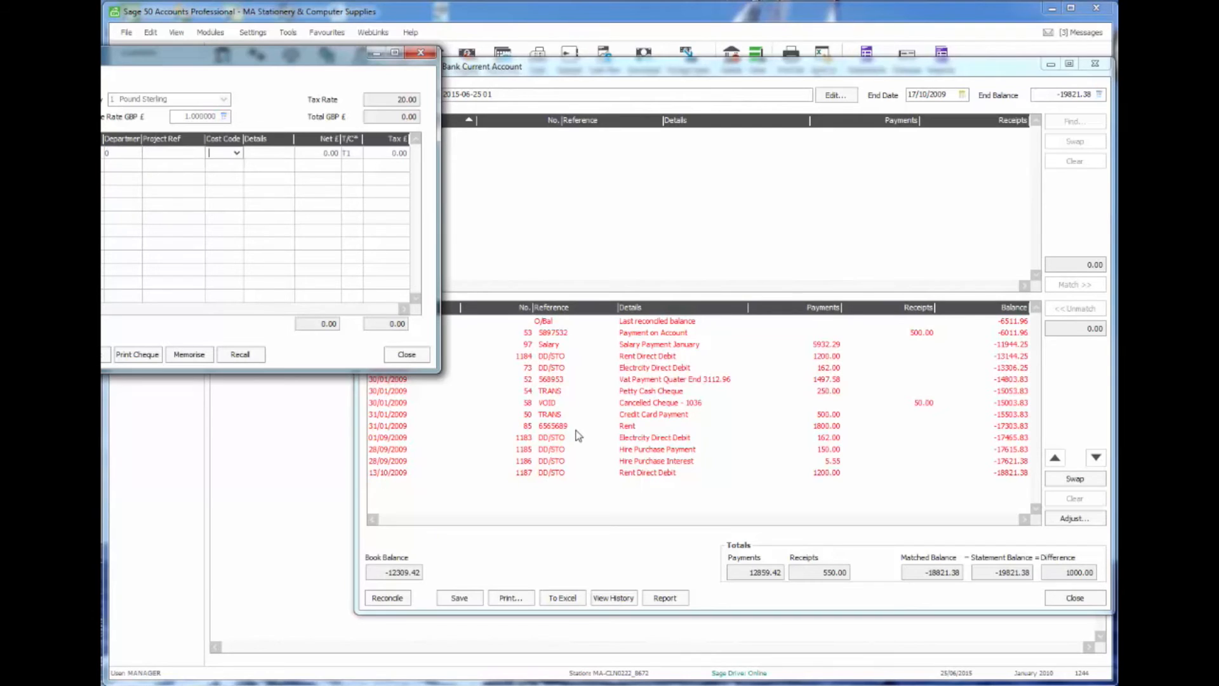
{"action": "type", "text": "Drawings"}
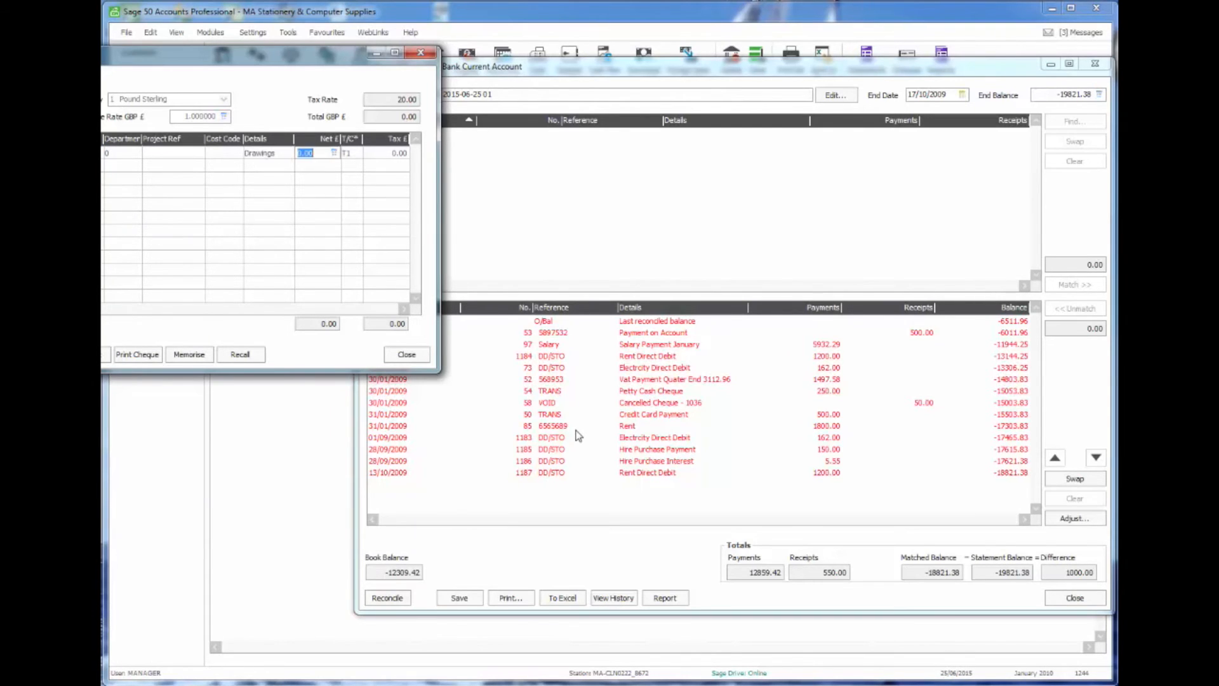
{"action": "type", "text": "1000.00"}
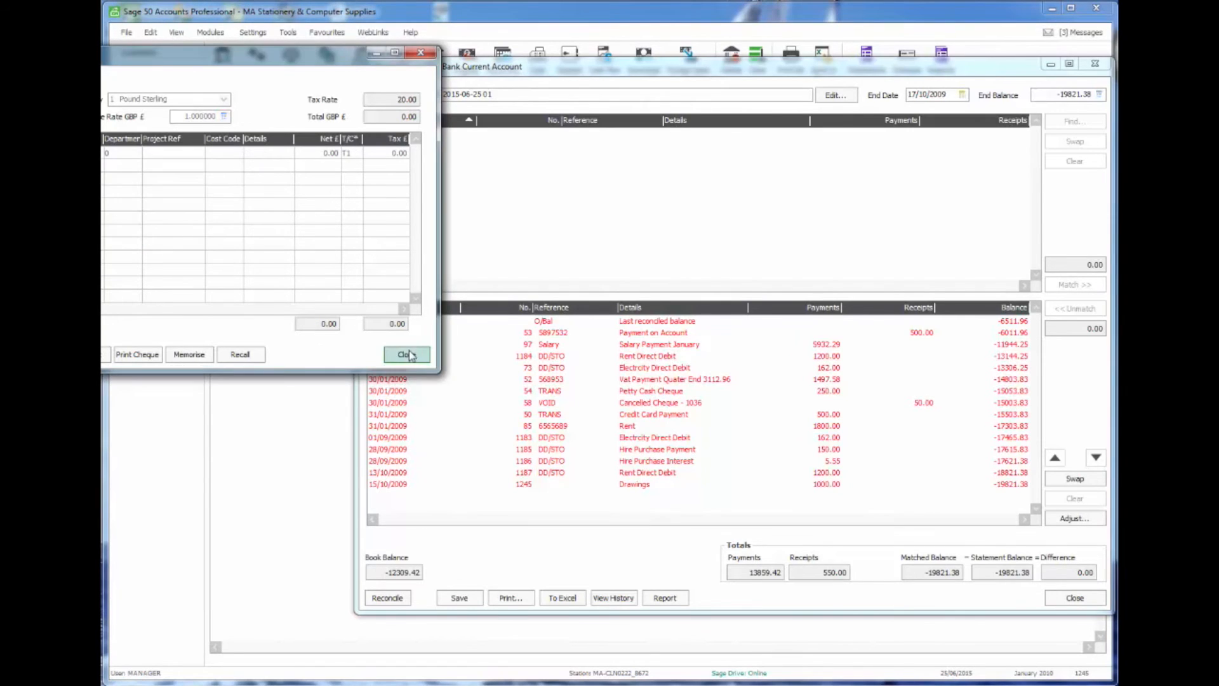
{"action": "left_click", "coordinate": [404, 354]}
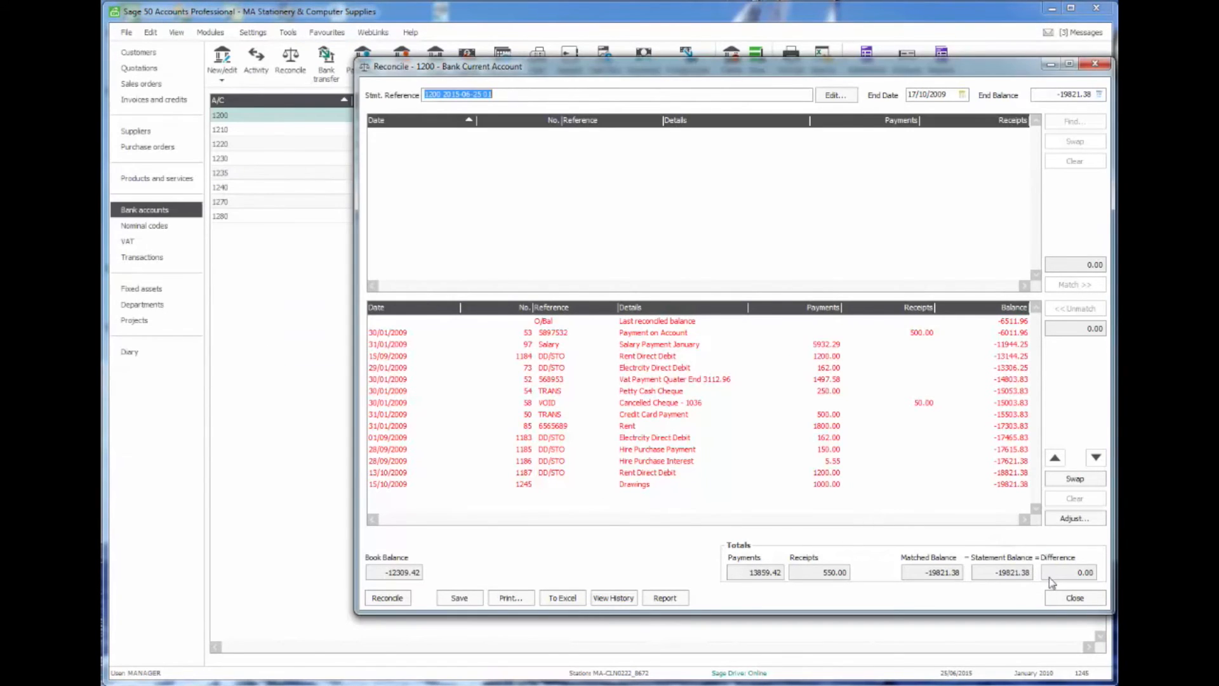
{"action": "mouse_move", "coordinate": [1080, 573]}
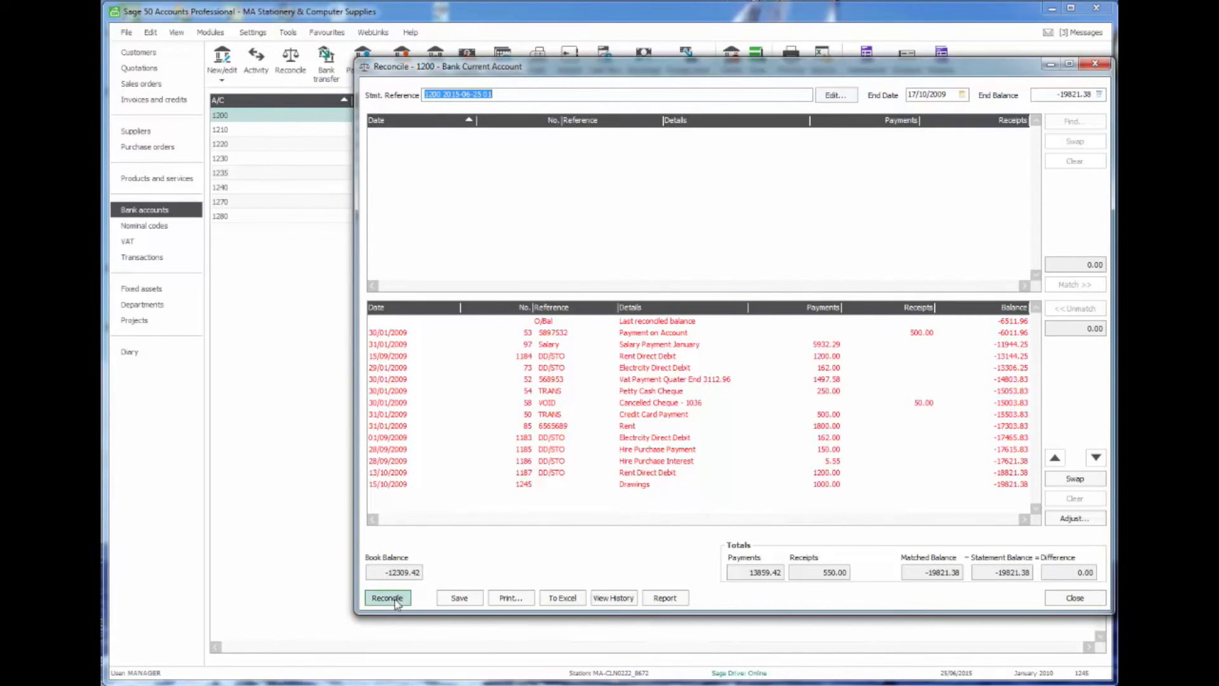
Finalise the account 1200 reconciliation and acknowledge the completion prompt
{"action": "left_click", "coordinate": [386, 597]}
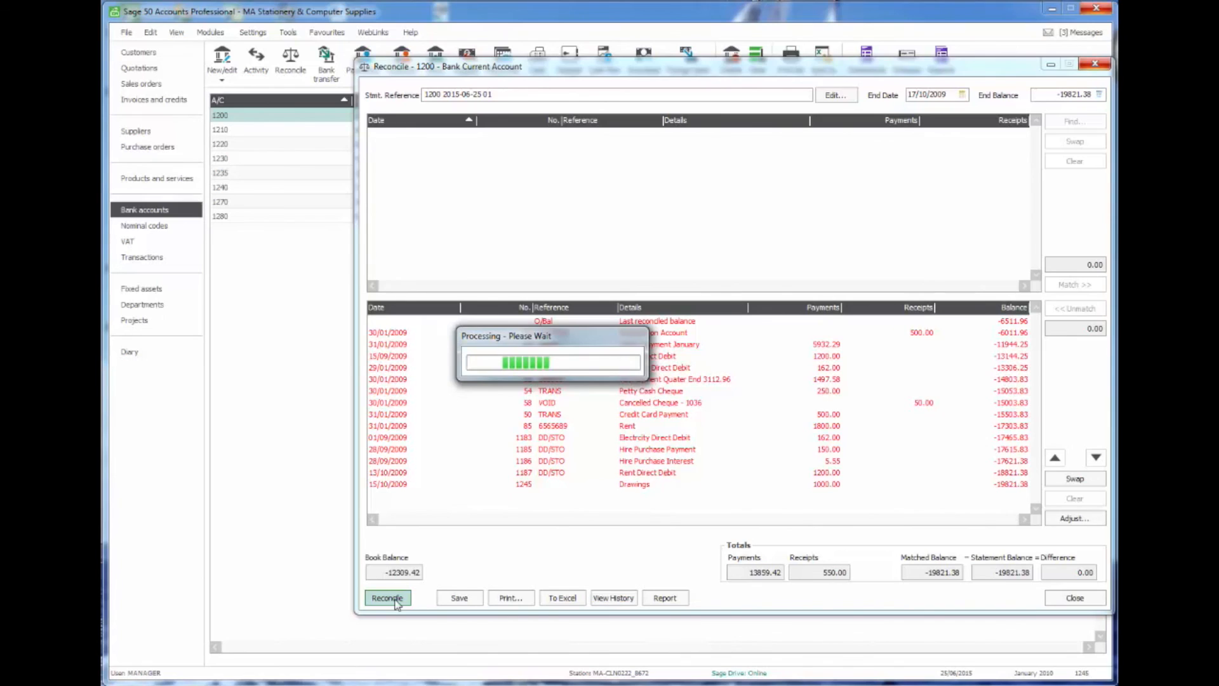
{"action": "left_click", "coordinate": [386, 597]}
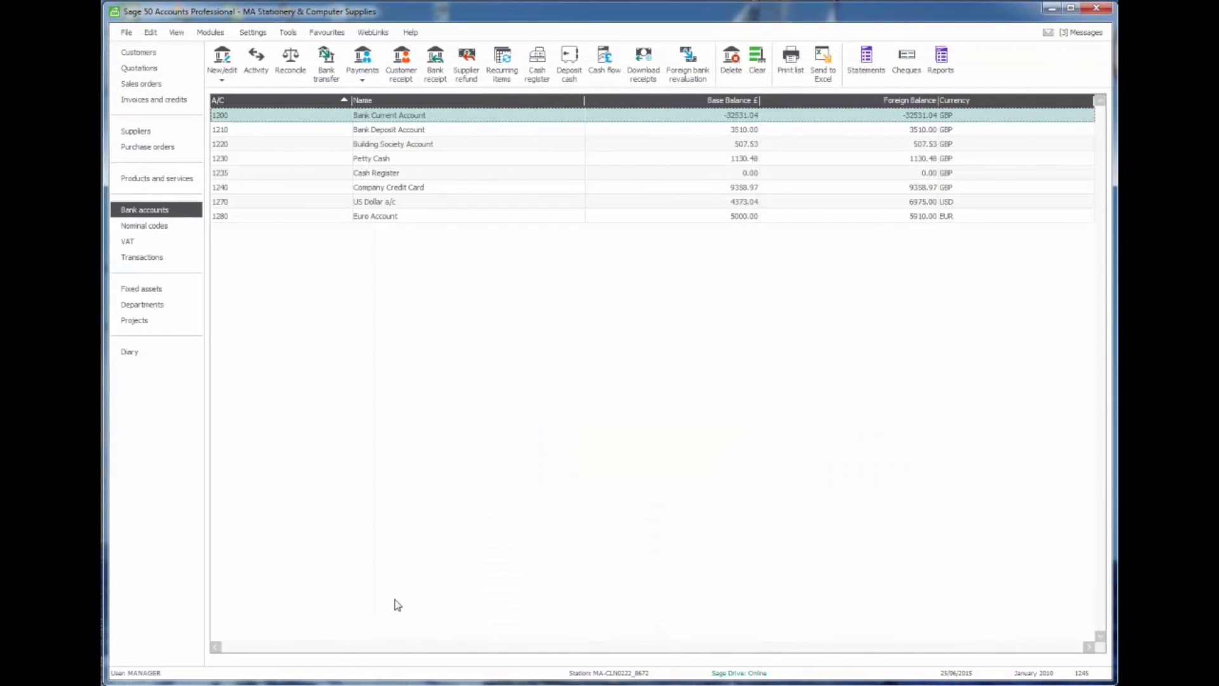
{"action": "mouse_move", "coordinate": [492, 184]}
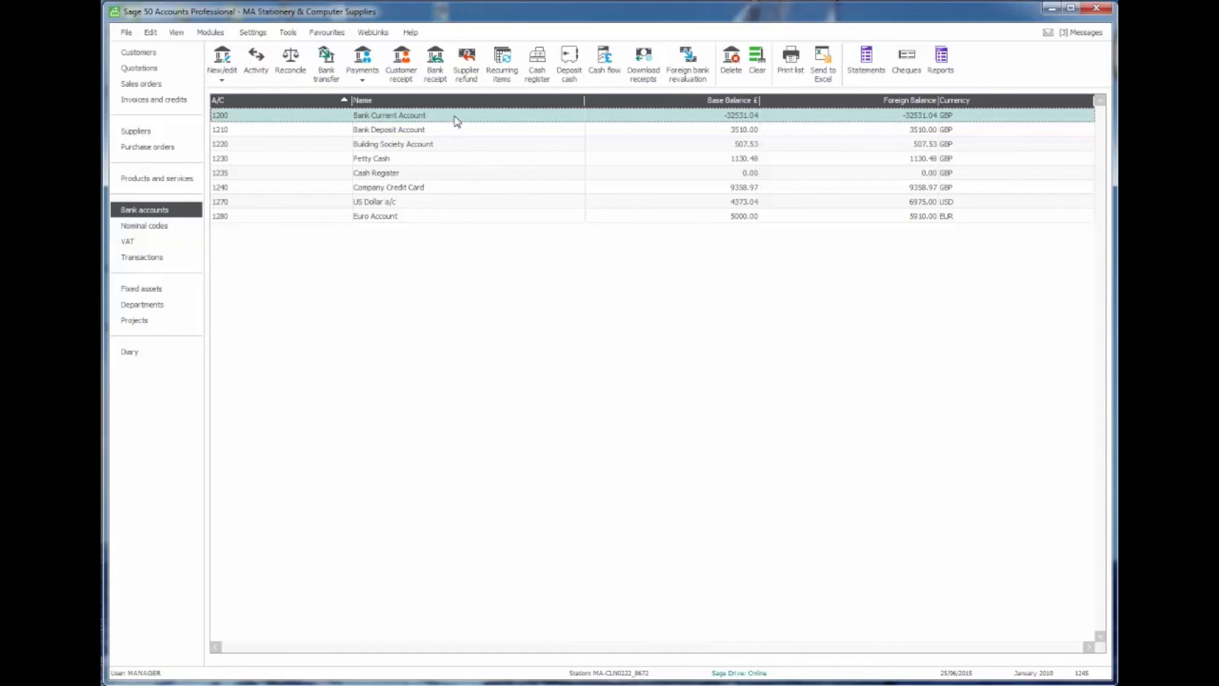
{"action": "double_click", "coordinate": [389, 114]}
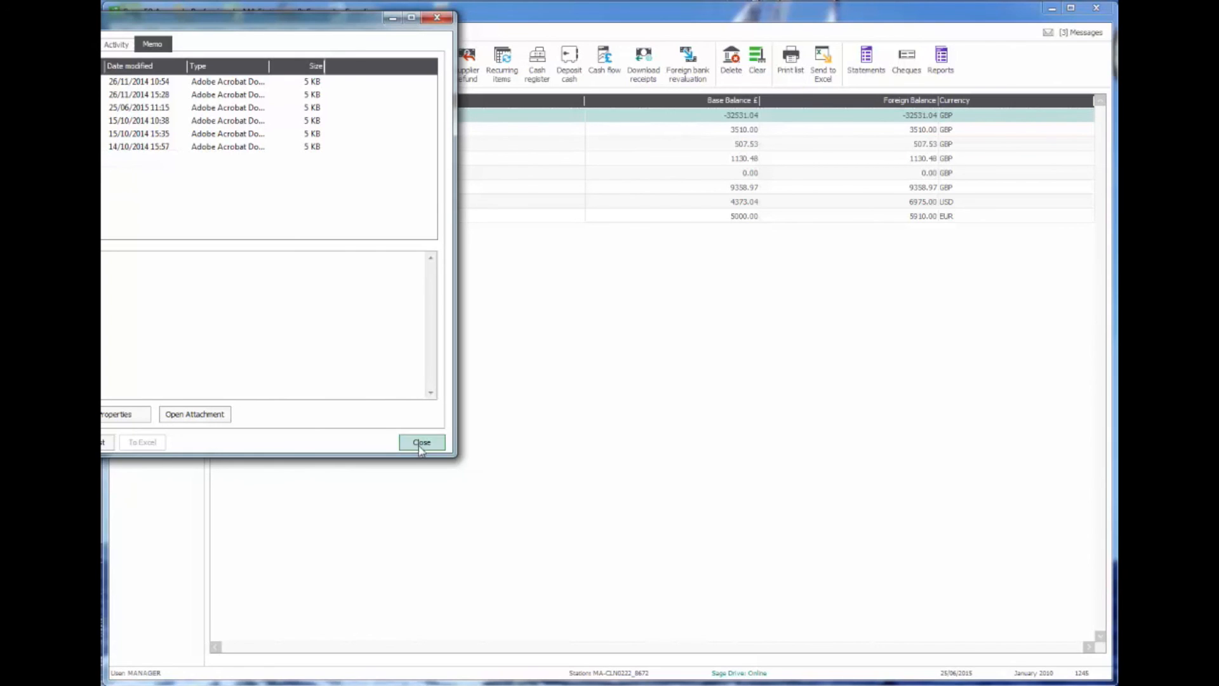
{"action": "left_click", "coordinate": [422, 442]}
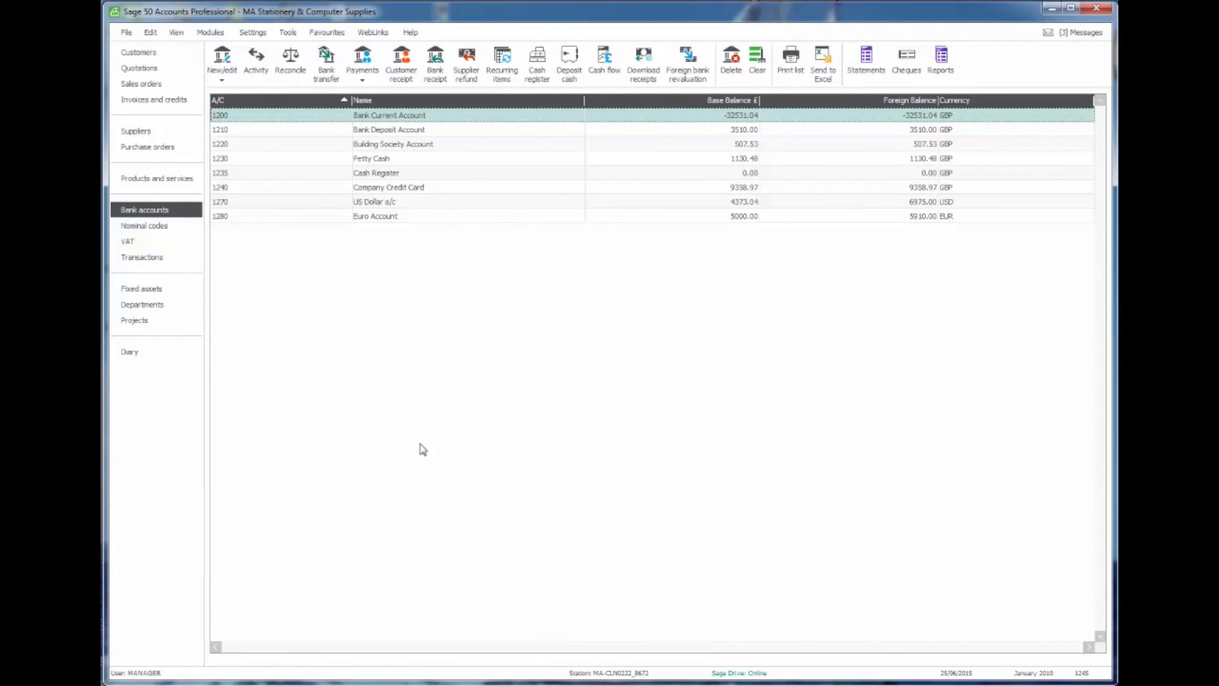